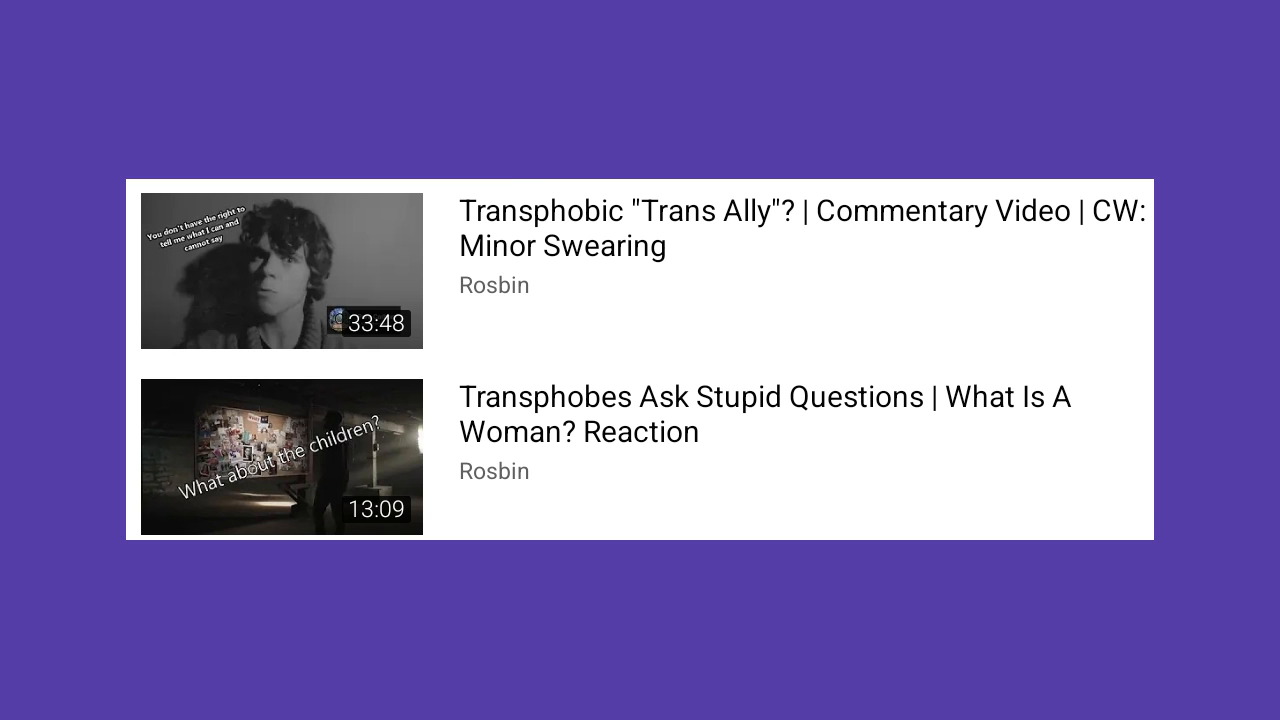
scroll("down", 3)
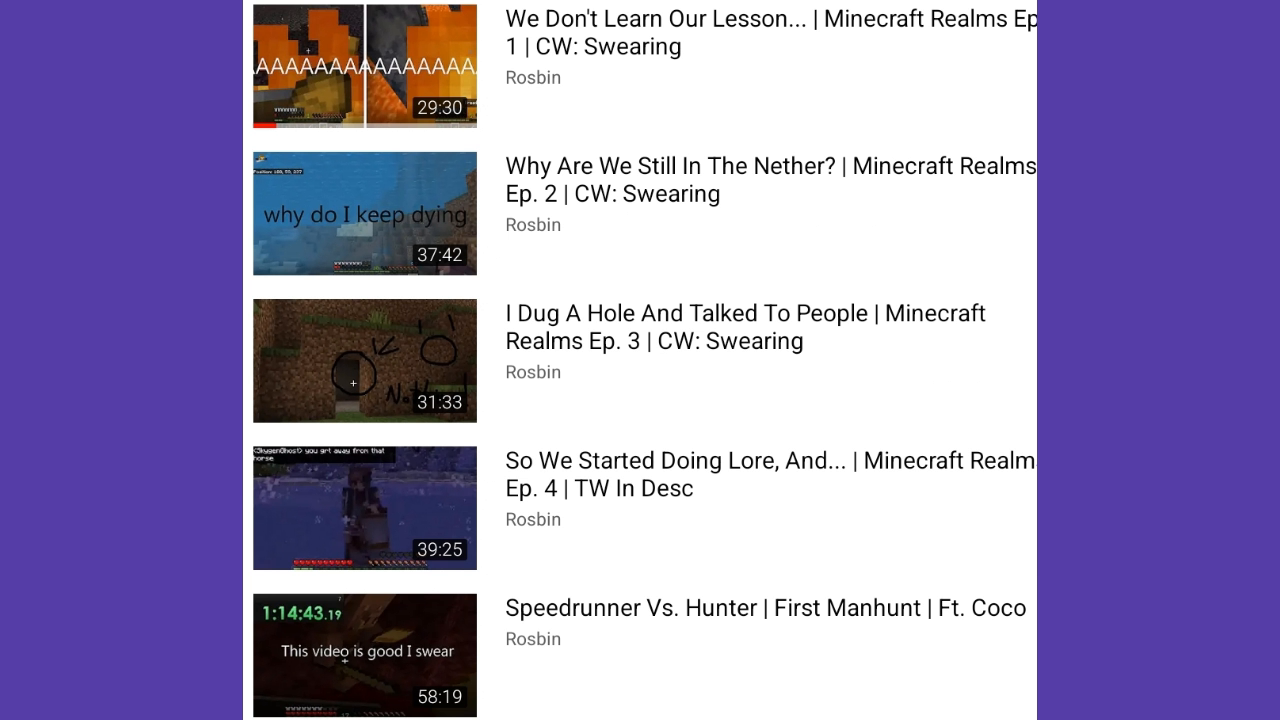